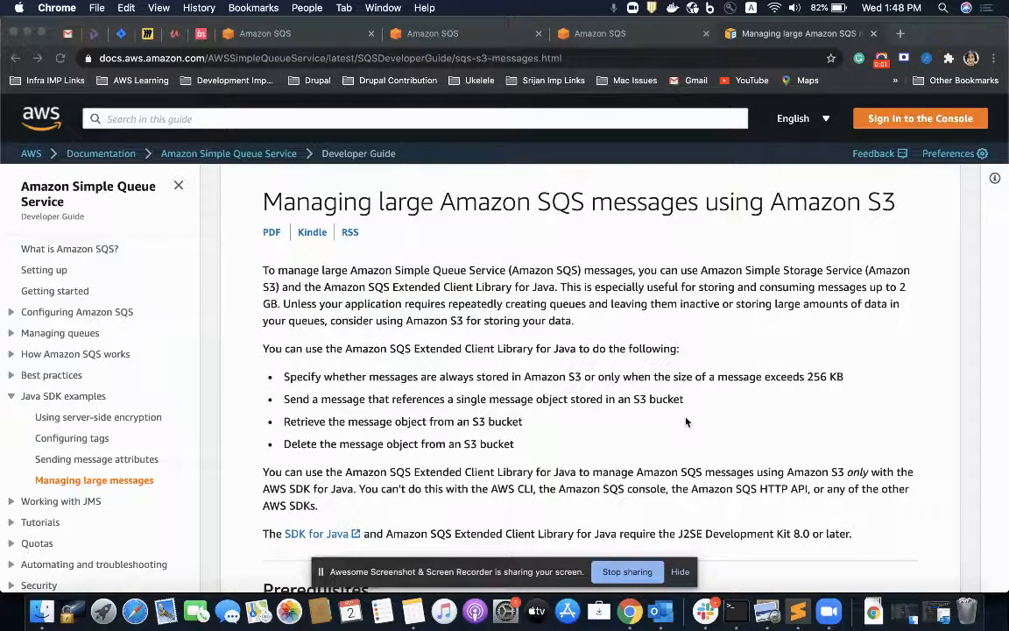
Bring up demoSQS's configuration showing 4-day retention and 256 KB maximum message size
click(432, 34)
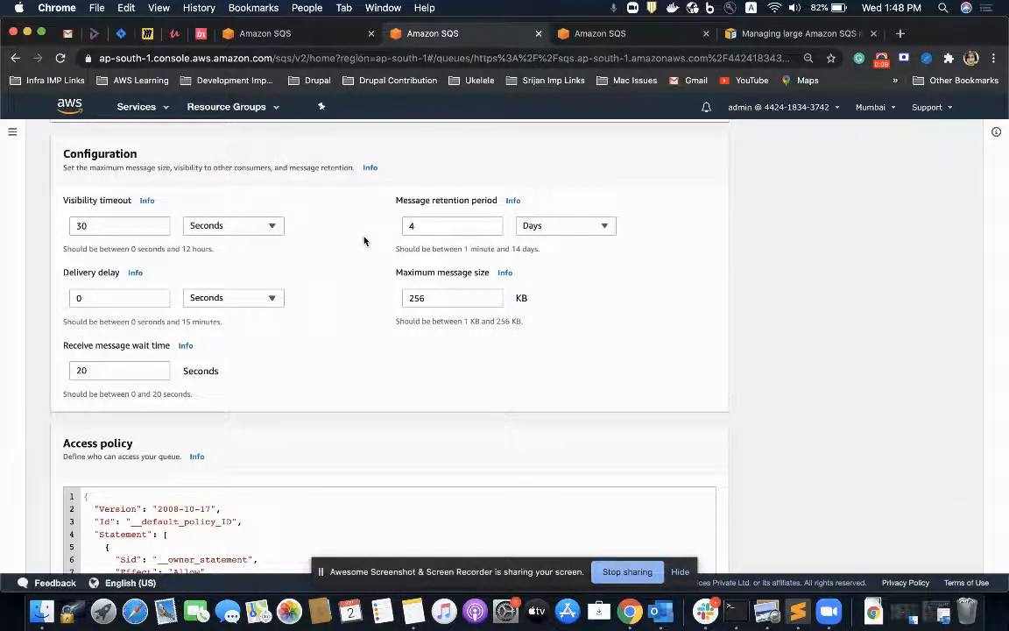
Save demoSQS with 4-day retention and 256 KB limit, dismiss the banner, and return to the guide
click(797, 33)
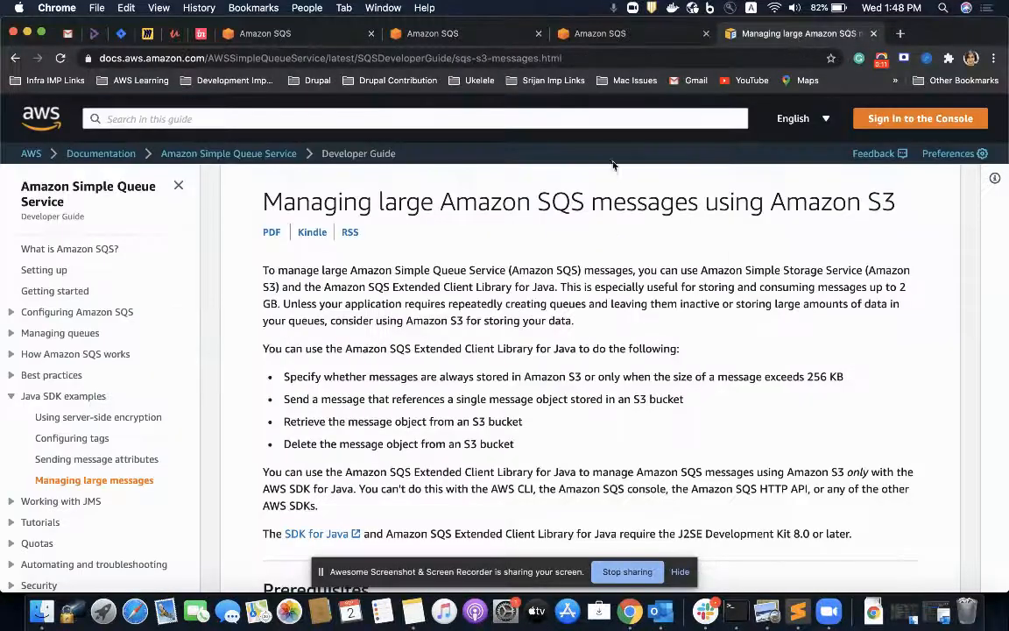
mouse_move(551, 221)
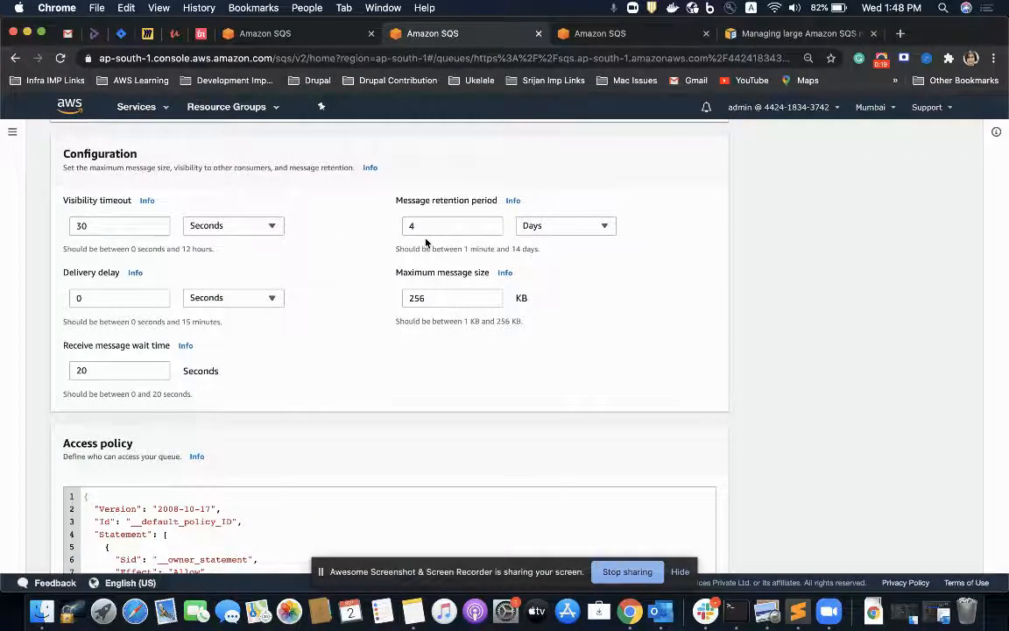
mouse_move(453, 204)
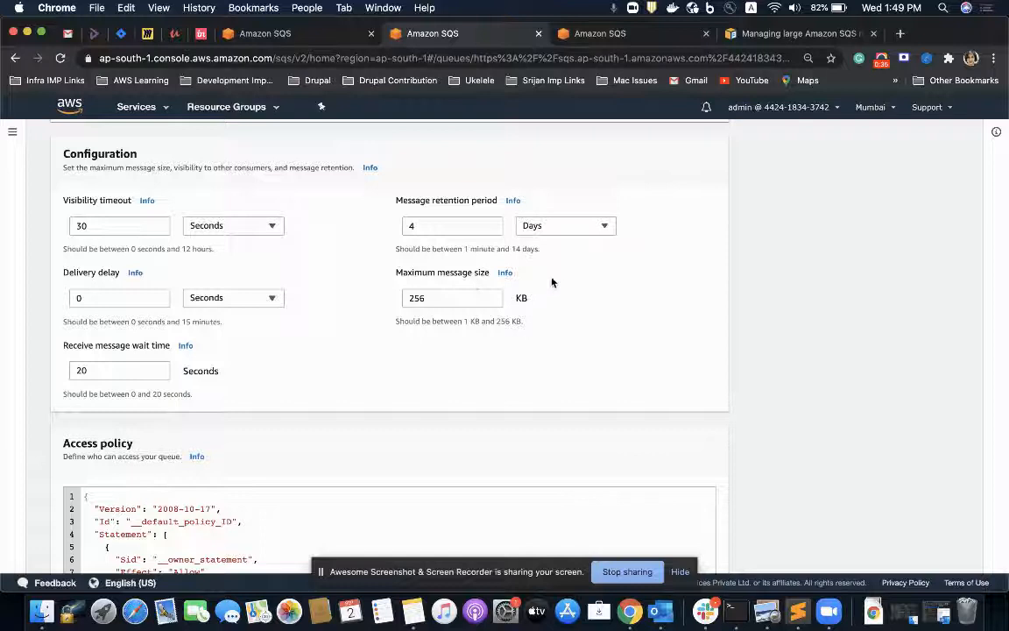
mouse_move(454, 278)
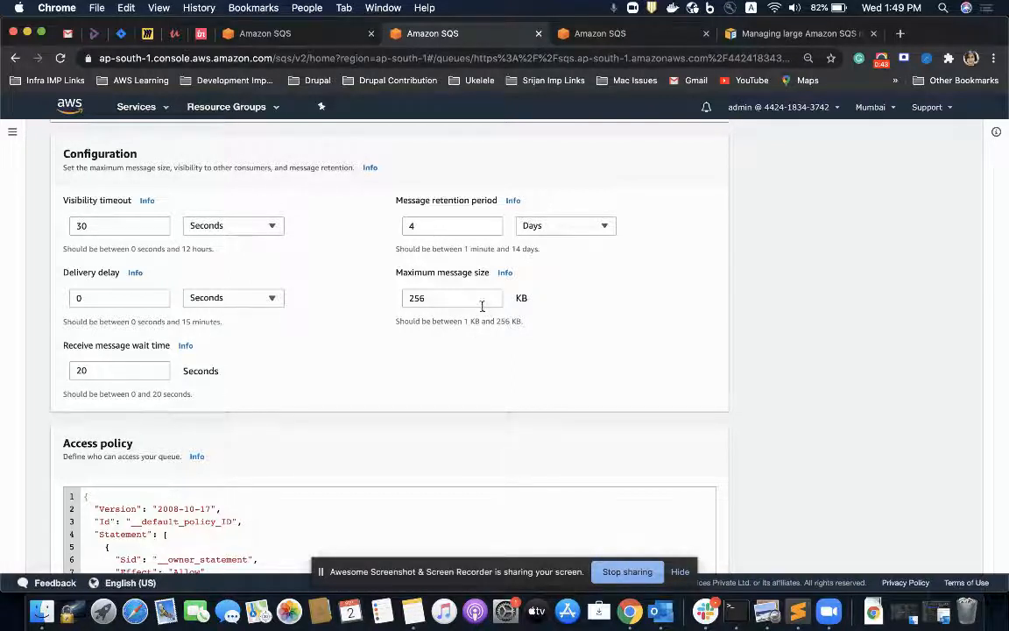
mouse_move(469, 304)
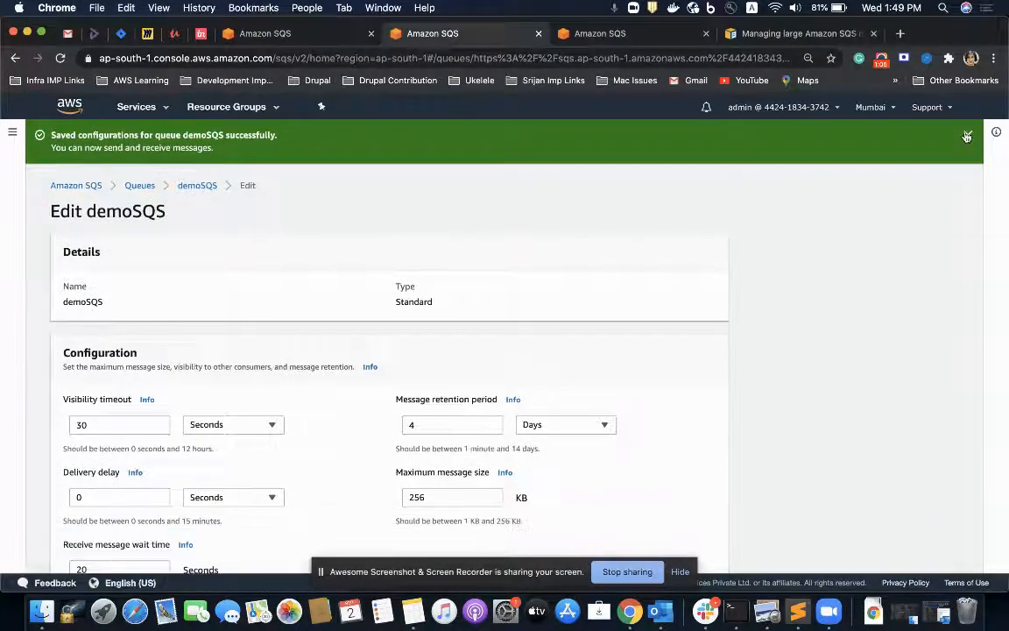
click(967, 136)
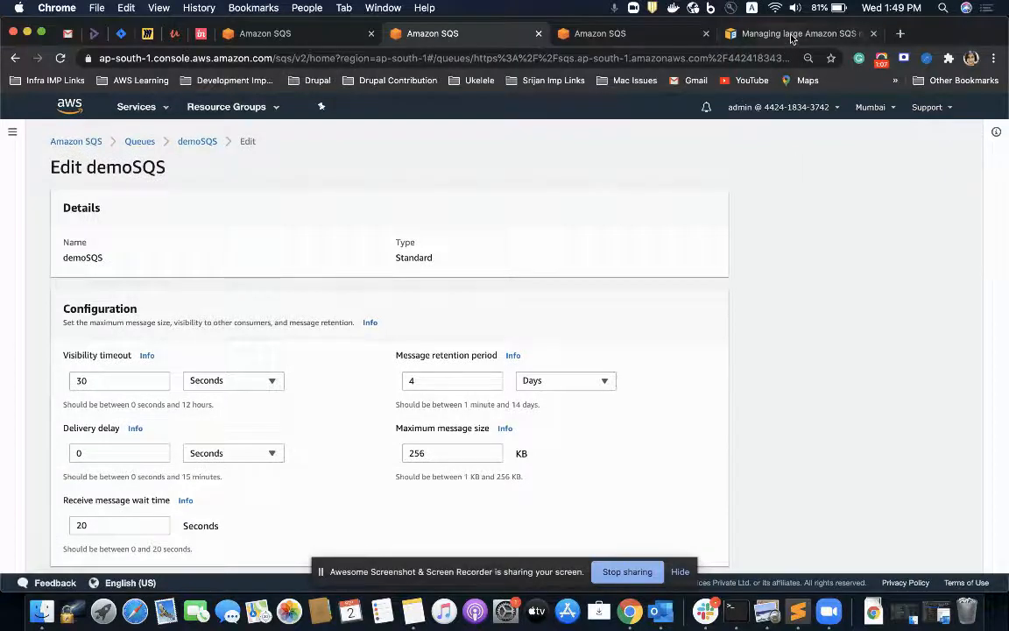
click(797, 33)
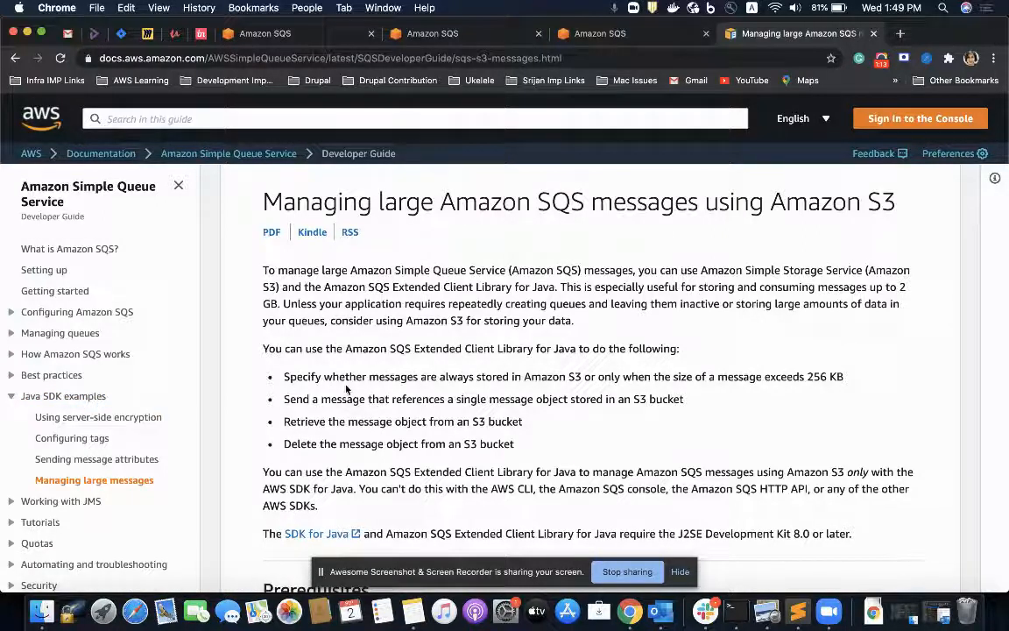
mouse_move(482, 294)
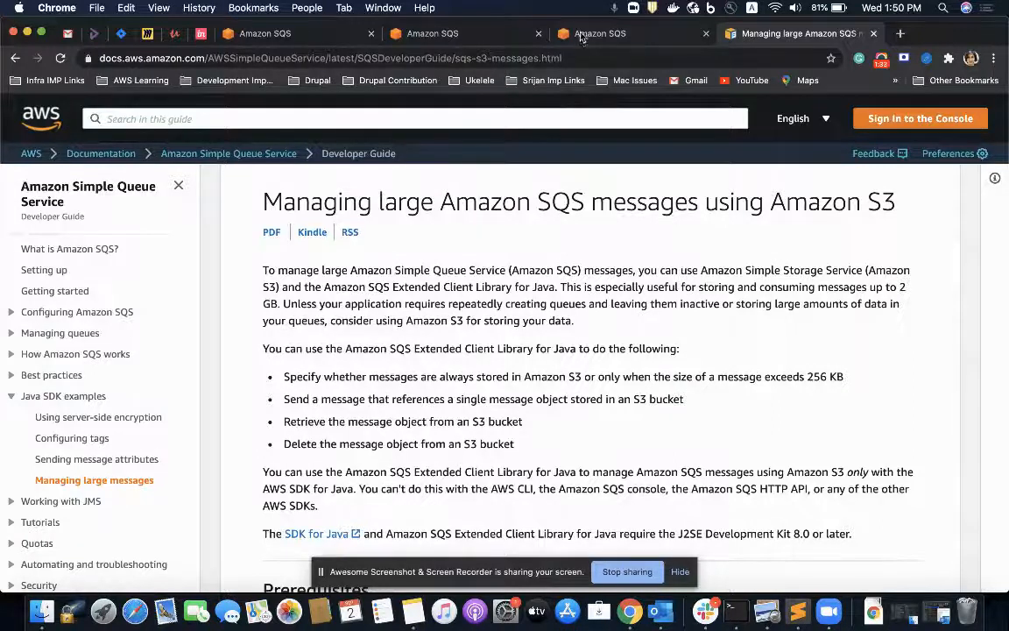
click(600, 33)
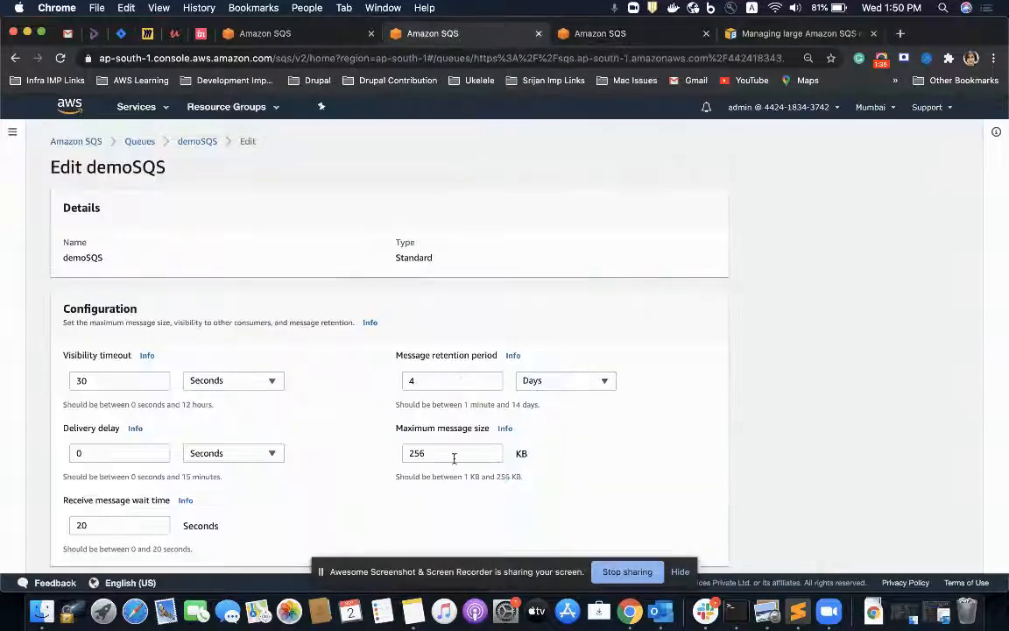
click(797, 33)
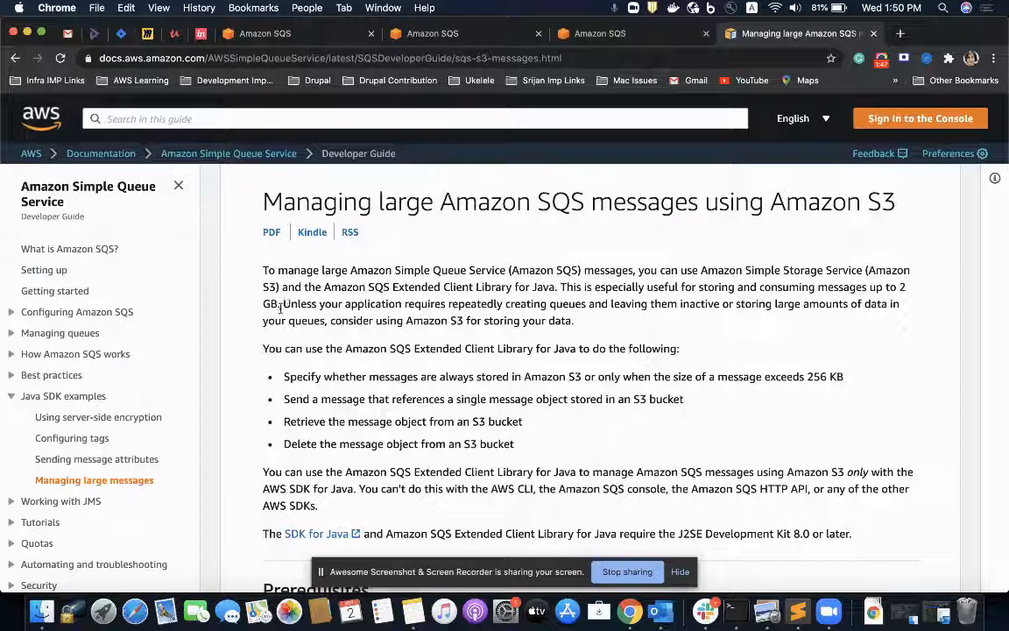
mouse_move(431, 335)
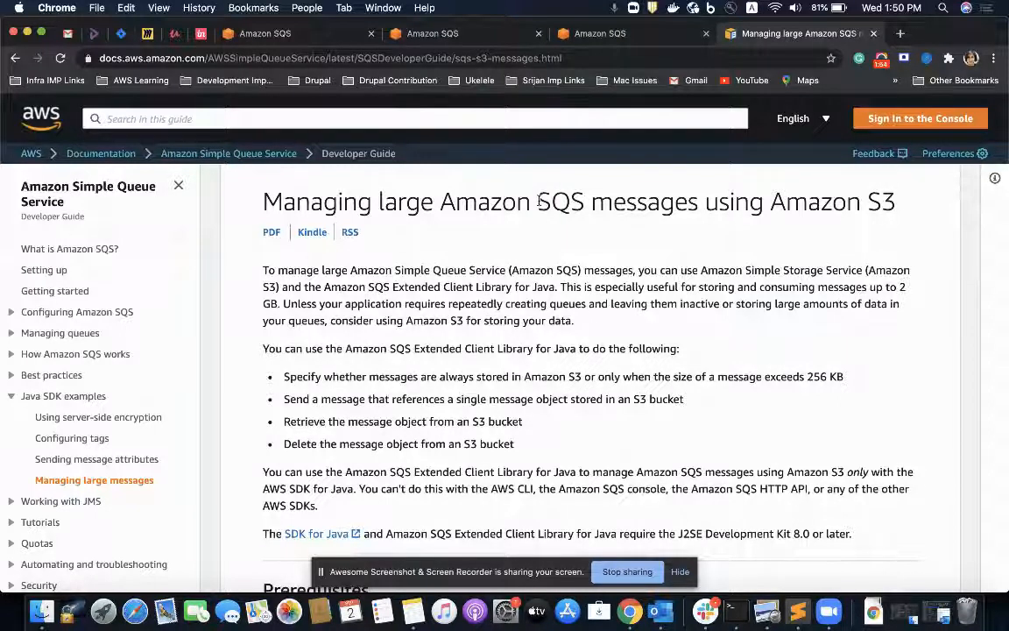
Read through the large-message Java example, then return to the demoSQS edit page
scroll(down, 3)
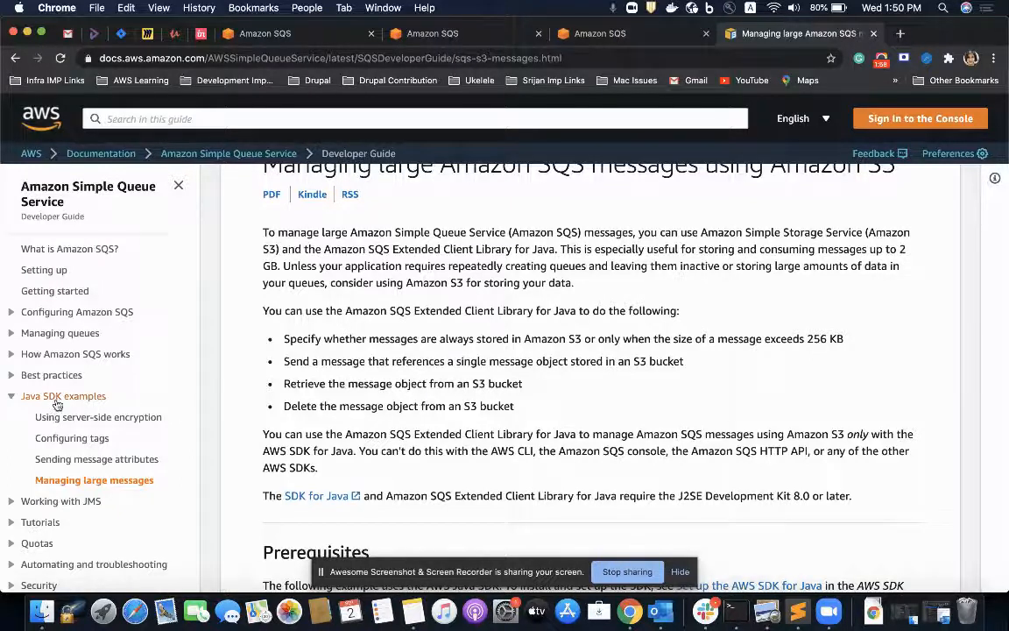
scroll(down, 3)
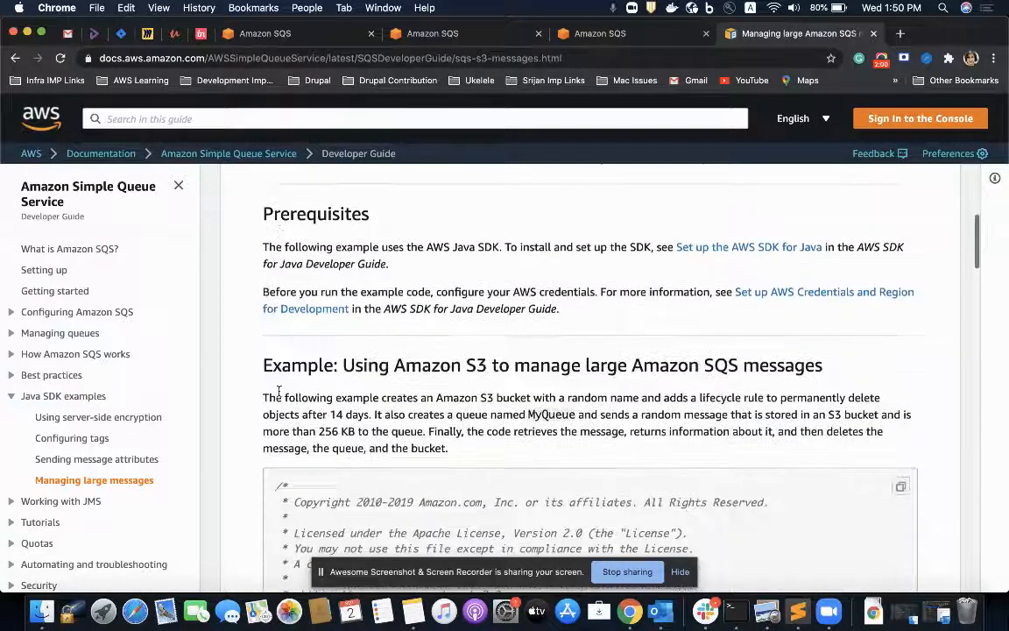
scroll(down, 3)
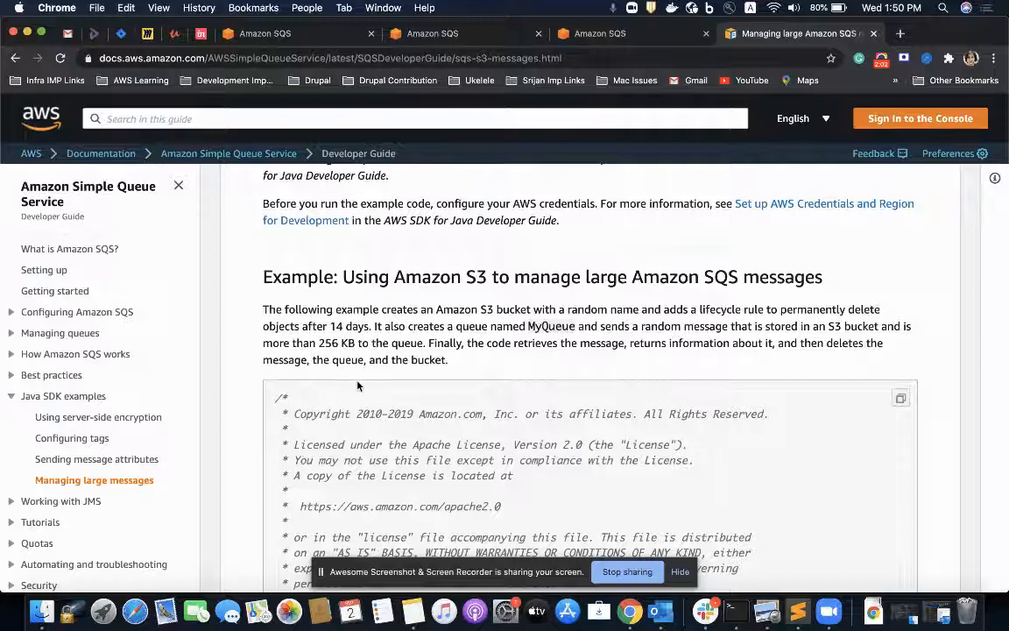
scroll(down, 3)
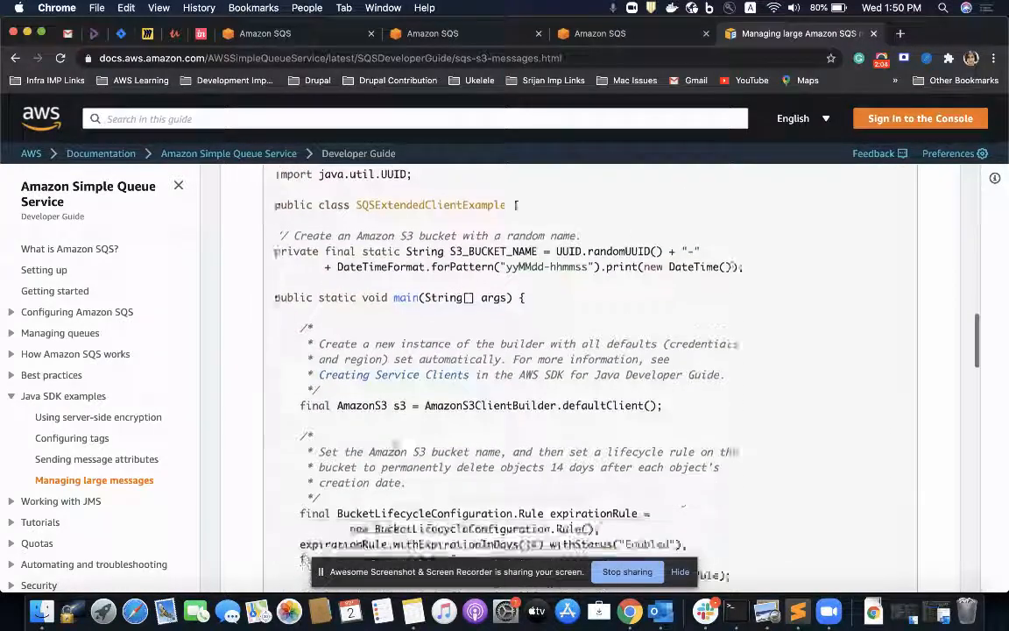
scroll(down, 3)
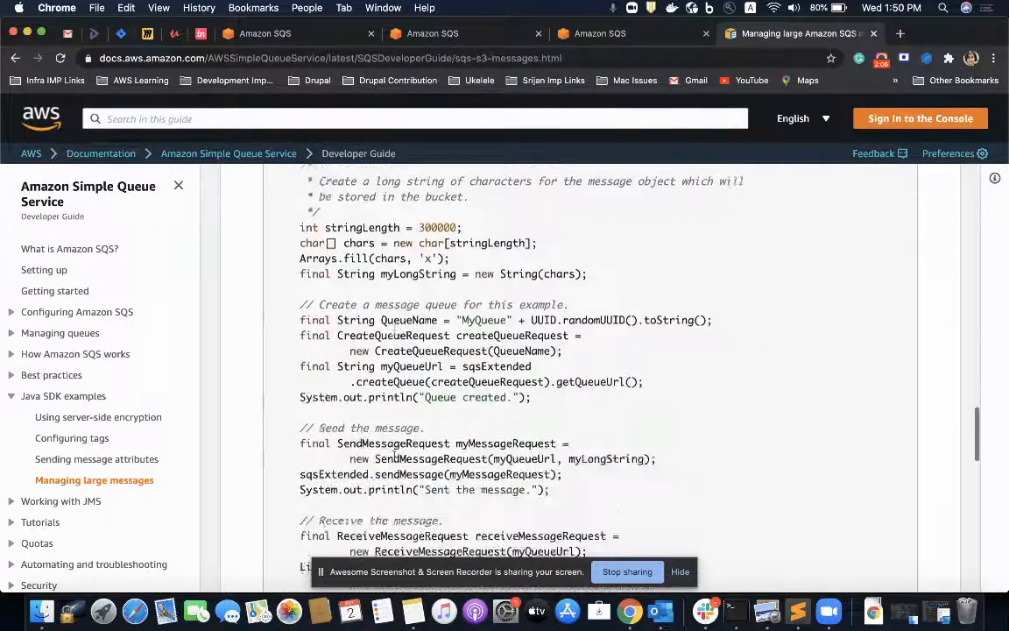
scroll(down, 3)
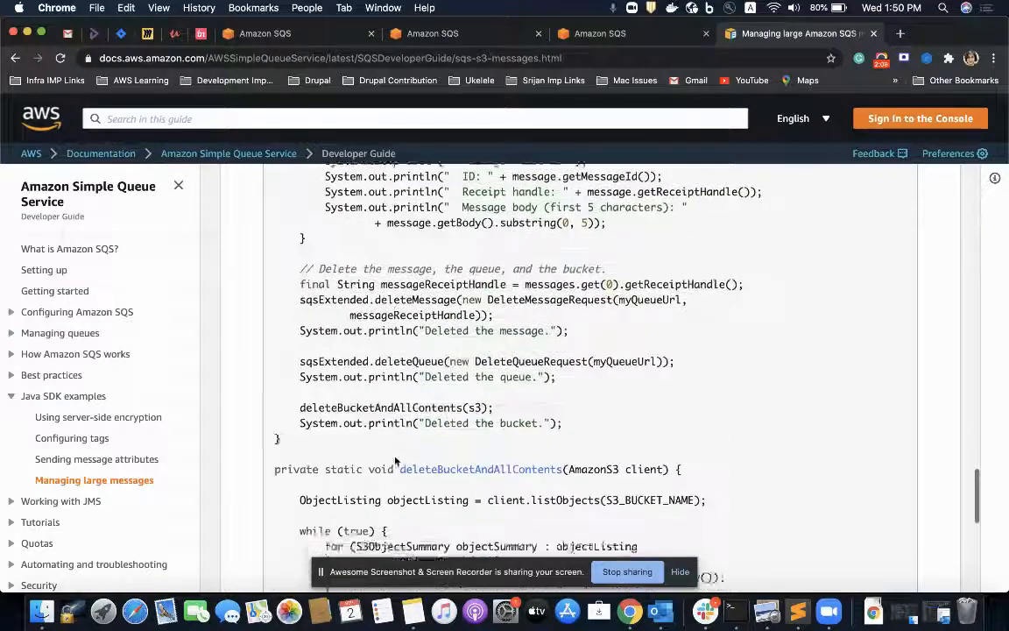
scroll(down, 3)
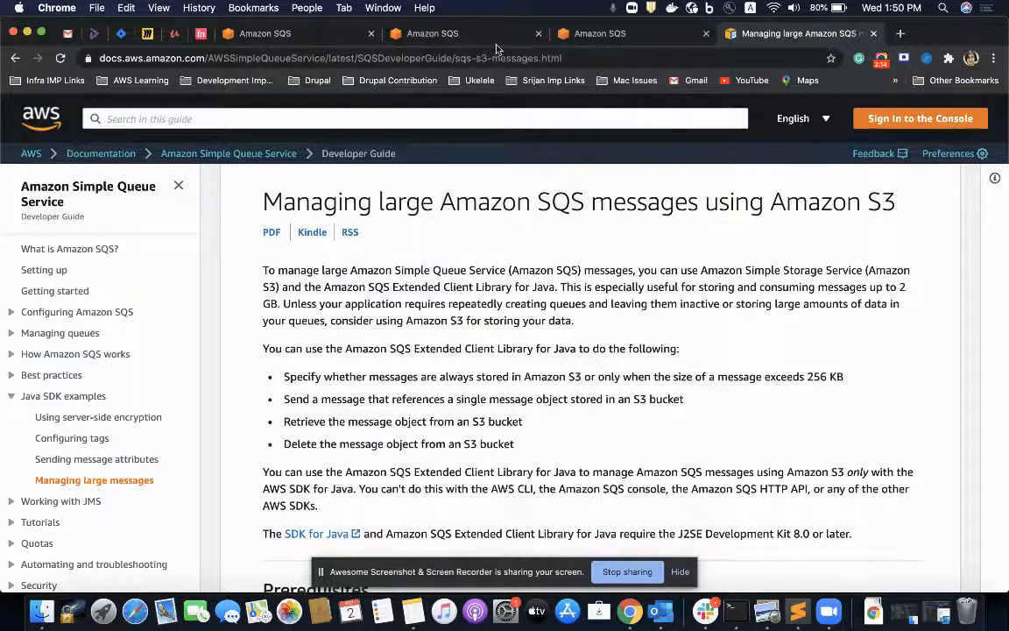
click(432, 33)
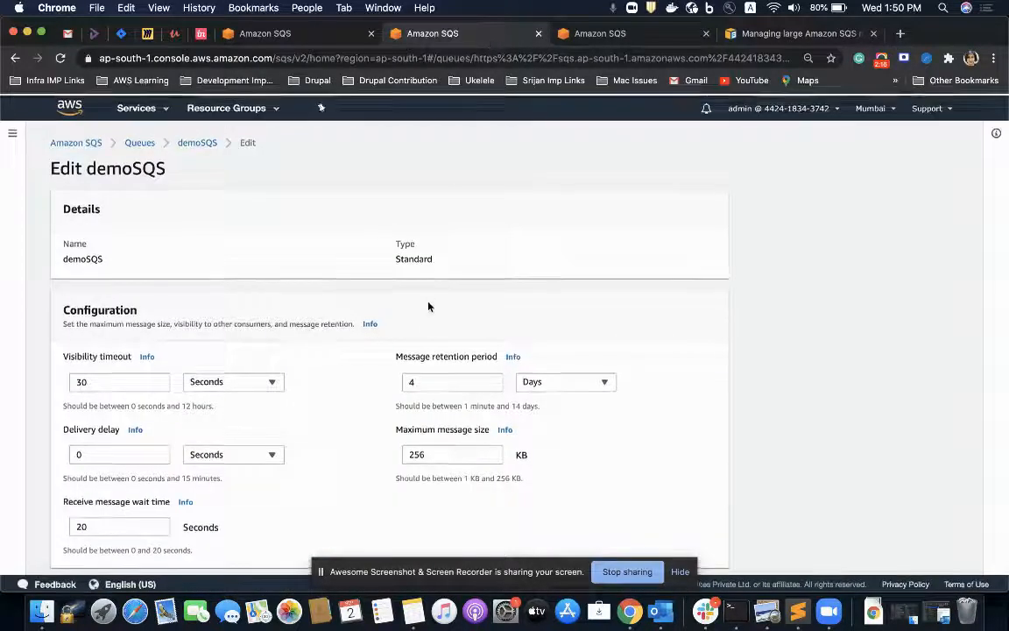